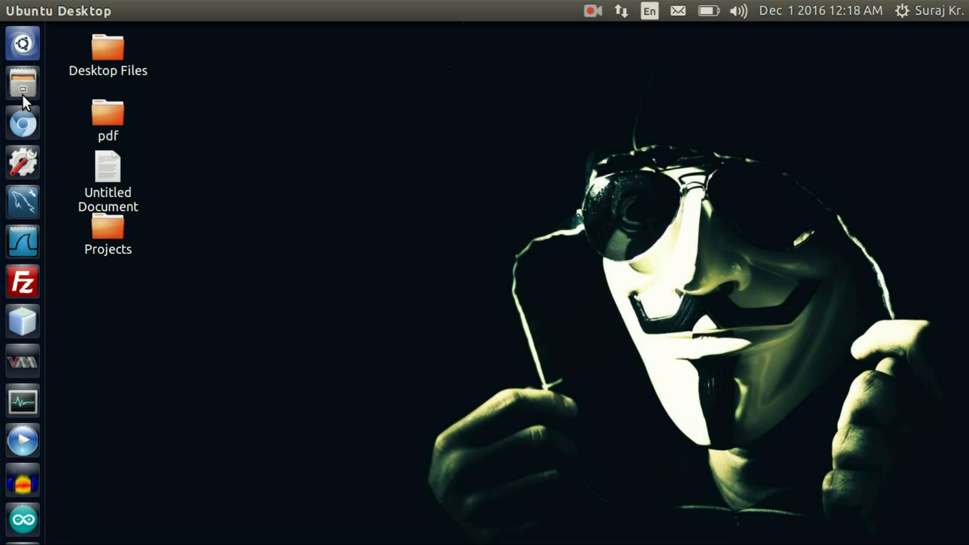
# Step: Start a quick FAT format of the SOURABH drive named 'dfd', reaching the /dev/sdb1 confirmation
pyautogui.click(20, 83)
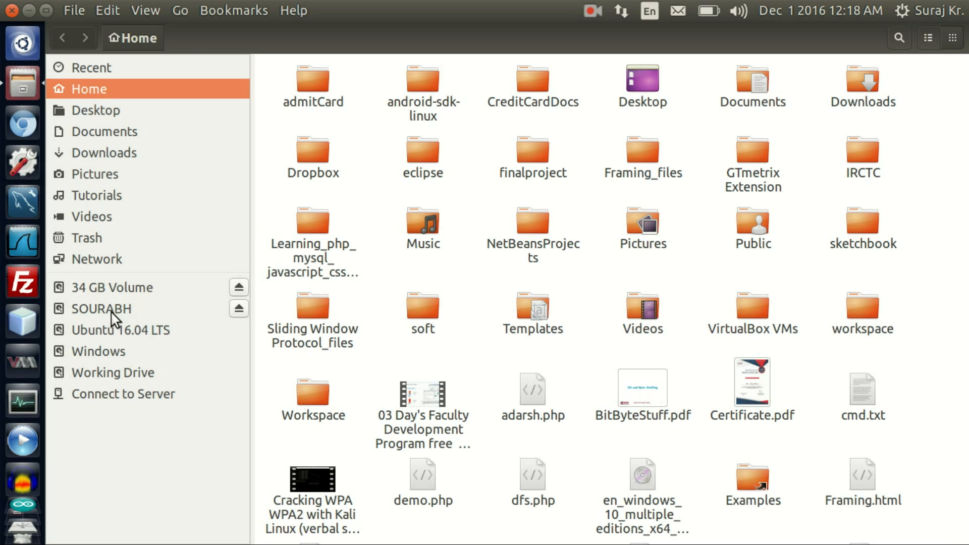
pyautogui.click(101, 308)
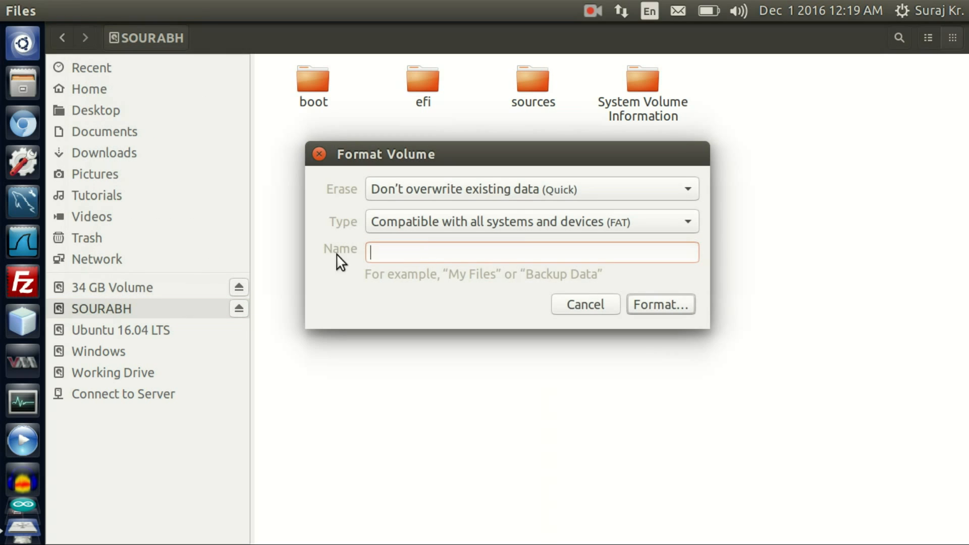
pyautogui.write('dfd')
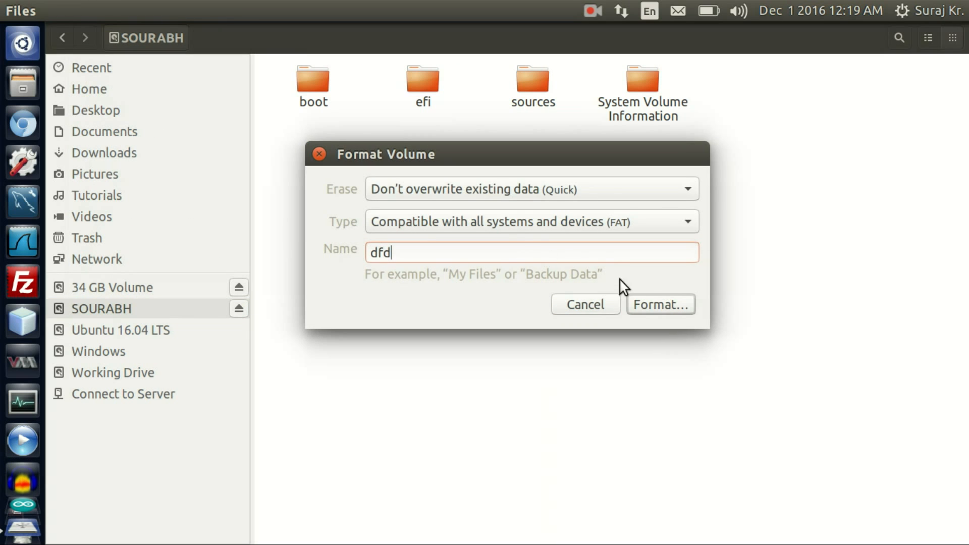
pyautogui.click(660, 304)
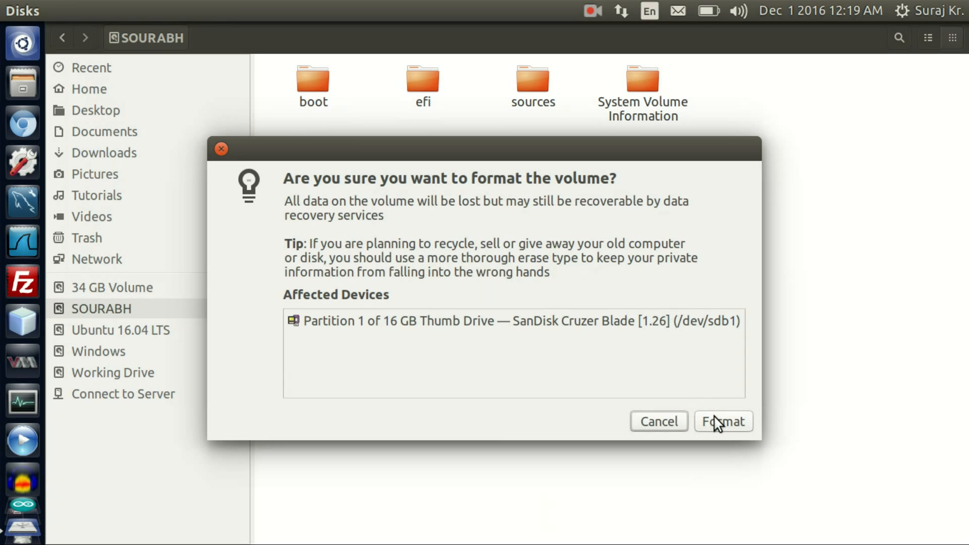
# Step: Confirm the format, note the 'Read-only file system' error cause, and dismiss it
pyautogui.click(723, 422)
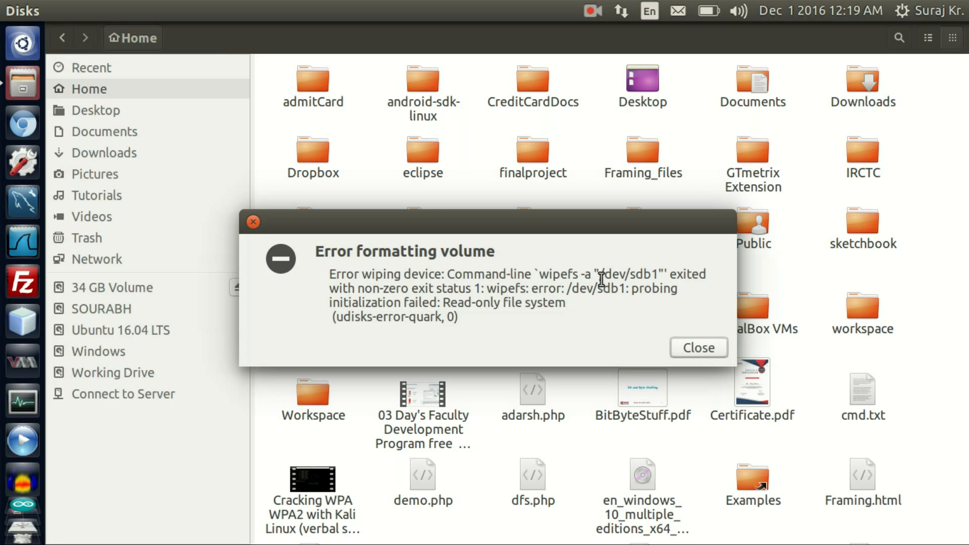
pyautogui.moveTo(475, 292)
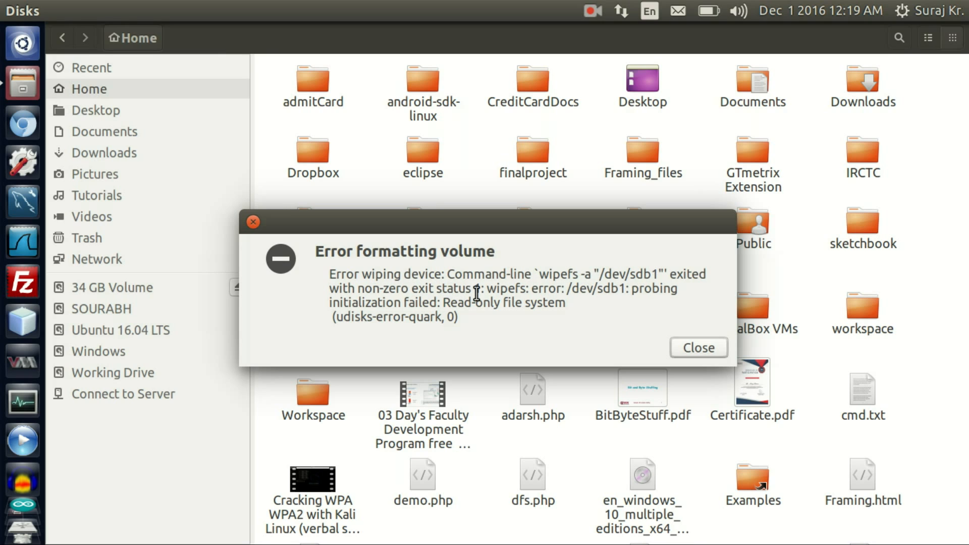
pyautogui.moveTo(440, 303)
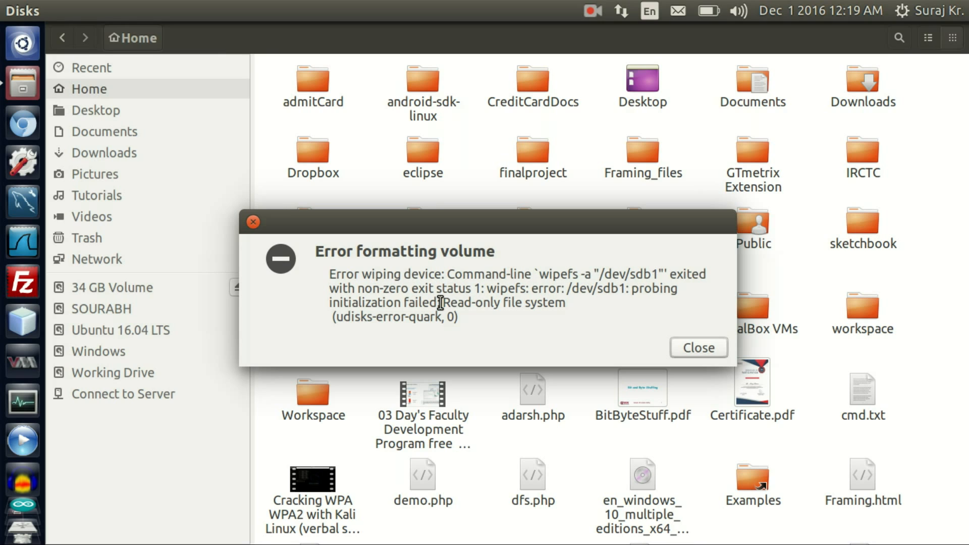
pyautogui.moveTo(444, 302); pyautogui.dragTo(556, 306)
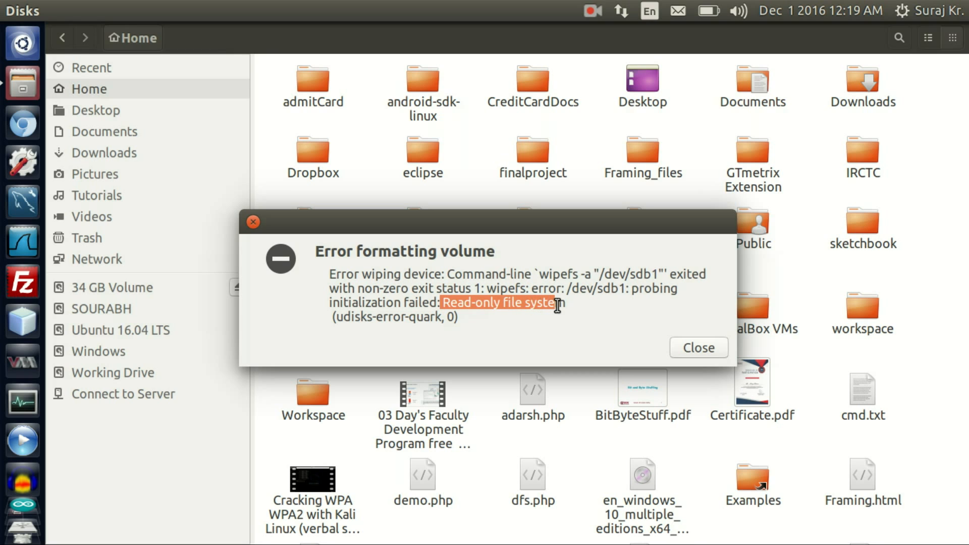
pyautogui.click(699, 347)
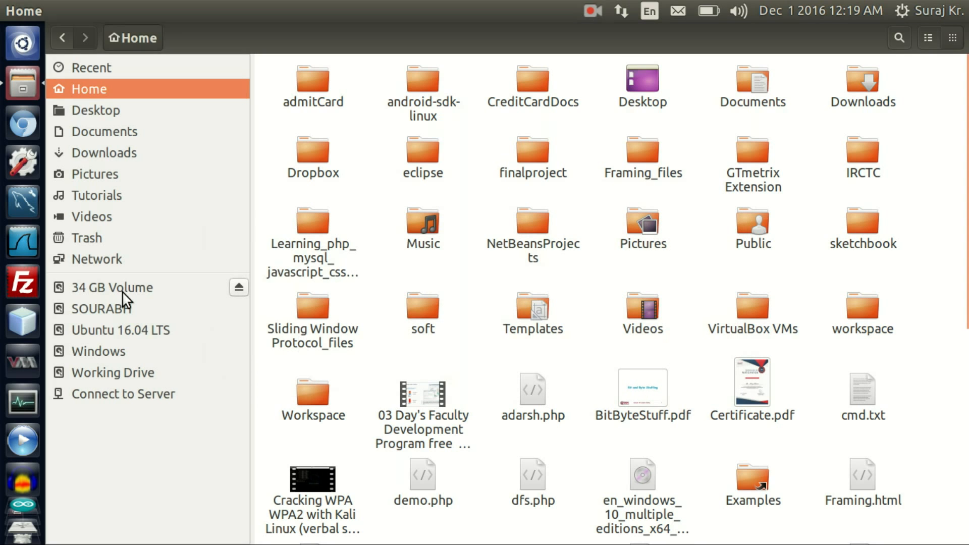
# Step: Run df in a Terminal to find the thumb drive as /dev/sdb1 mounted at SOURABH
pyautogui.click(101, 309)
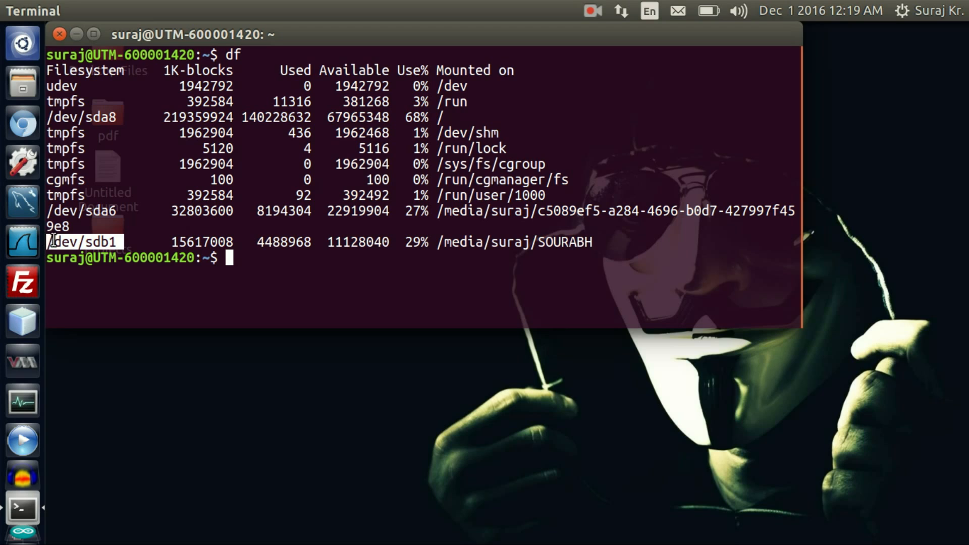
pyautogui.moveTo(204, 270)
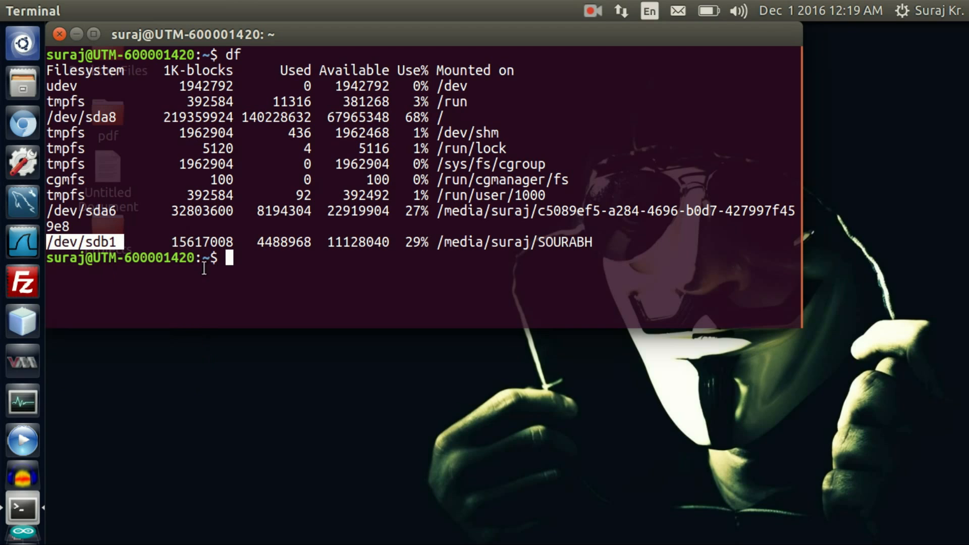
# Step: Run sudo hdparm -r0 /dev/sdb1 to turn read-only off, then exit the terminal
pyautogui.write('sudo')
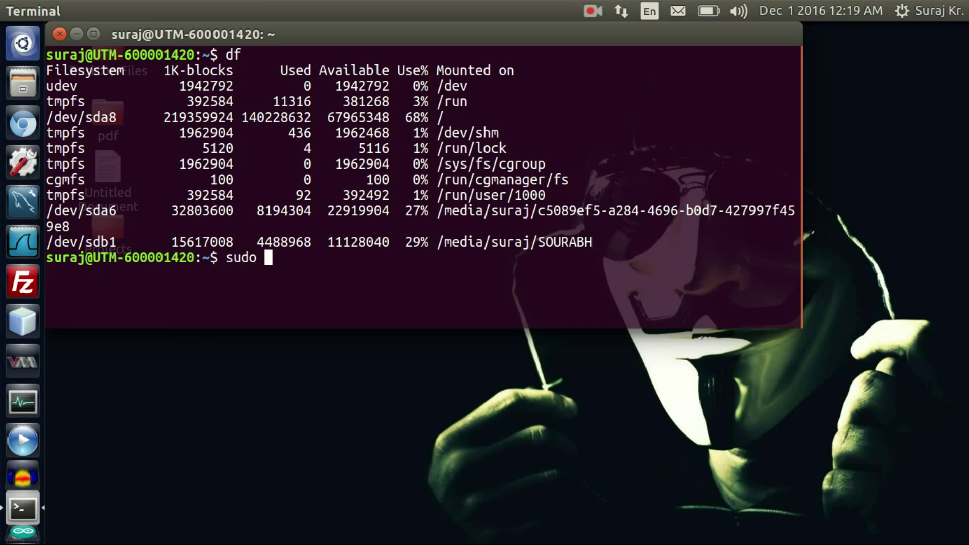
pyautogui.write('hdparm -r0 /dev')
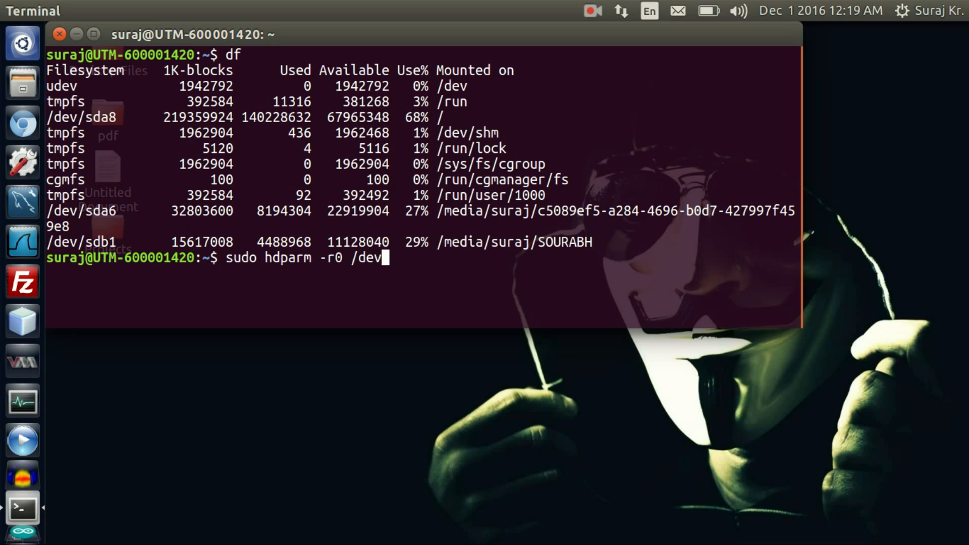
pyautogui.press('BackSpace')
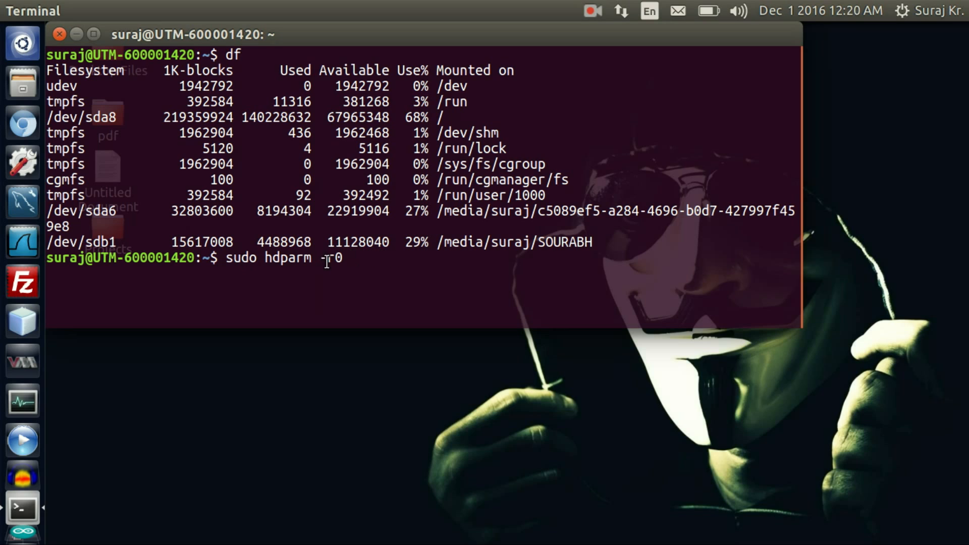
pyautogui.write('/dev/sdb1')
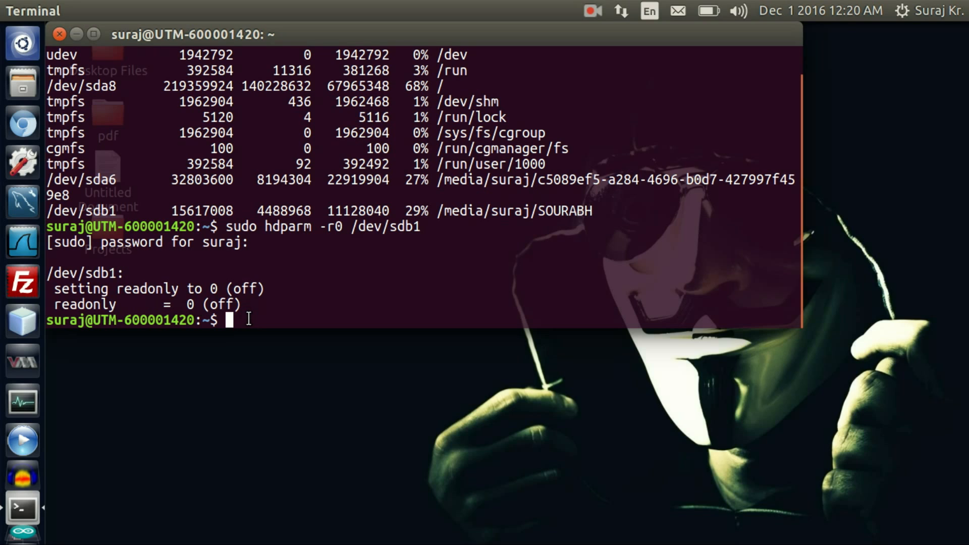
pyautogui.write('ex')
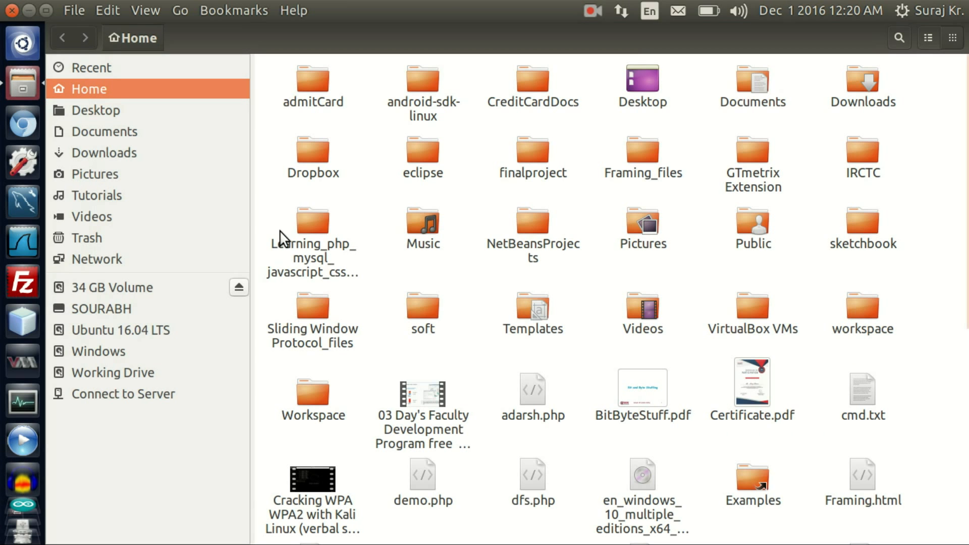
# Step: Quick-format the SOURABH drive again as a FAT volume named 'sdf', now successfully
pyautogui.click(101, 308)
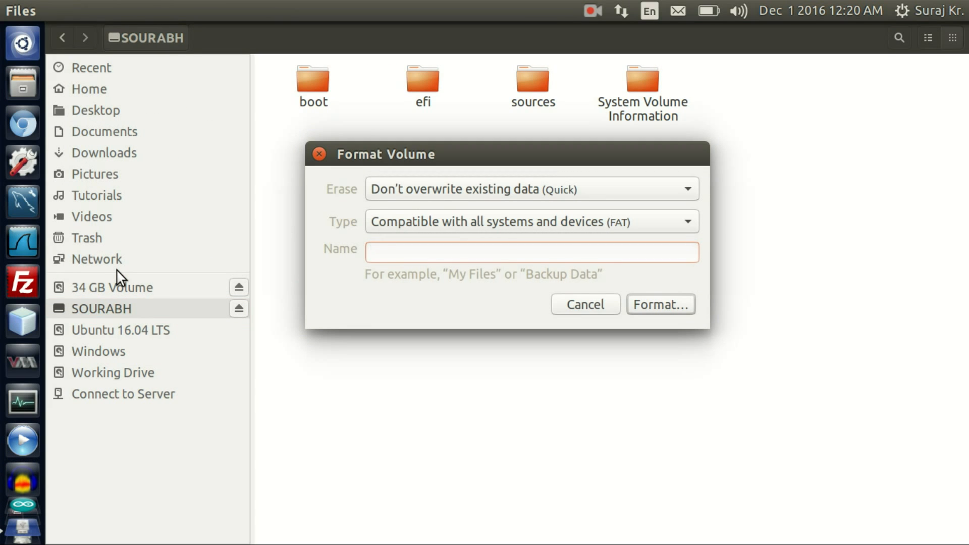
pyautogui.write('sdf')
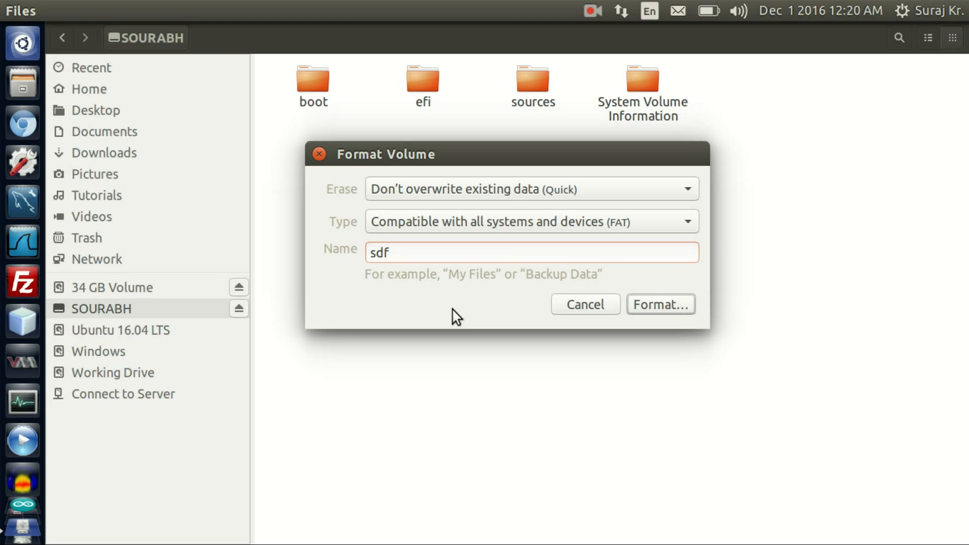
pyautogui.click(660, 304)
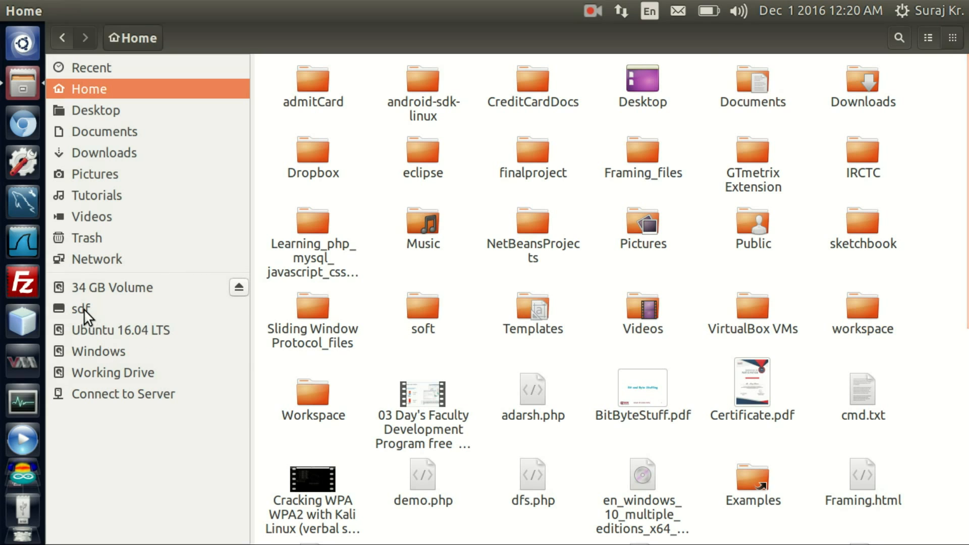
# Step: View the mounted sdf volume, detour through Videos, and confirm sdf is empty
pyautogui.click(81, 309)
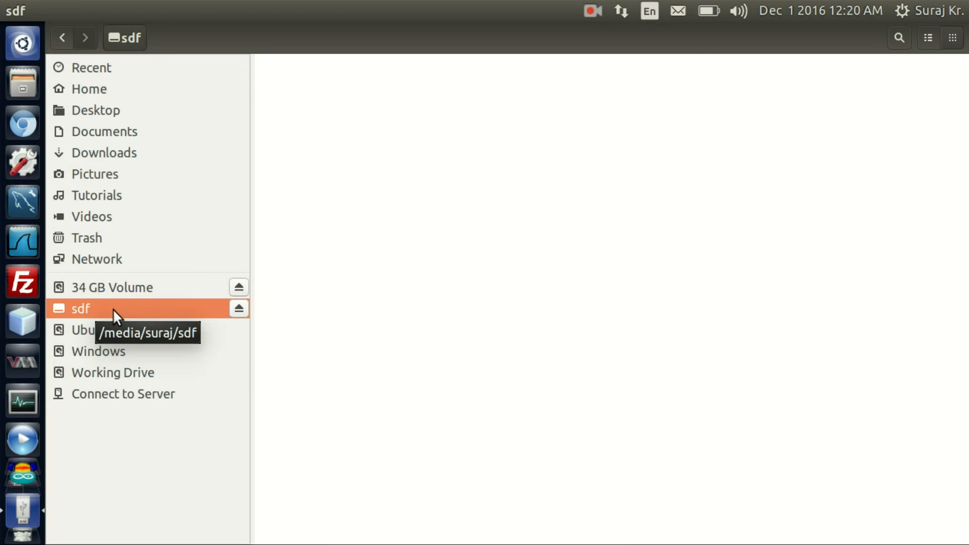
pyautogui.moveTo(153, 314)
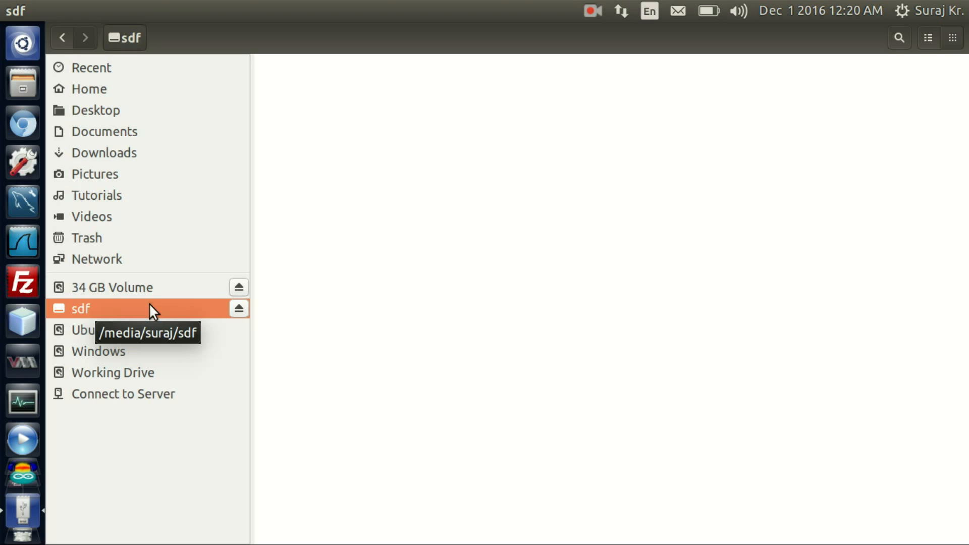
pyautogui.click(91, 216)
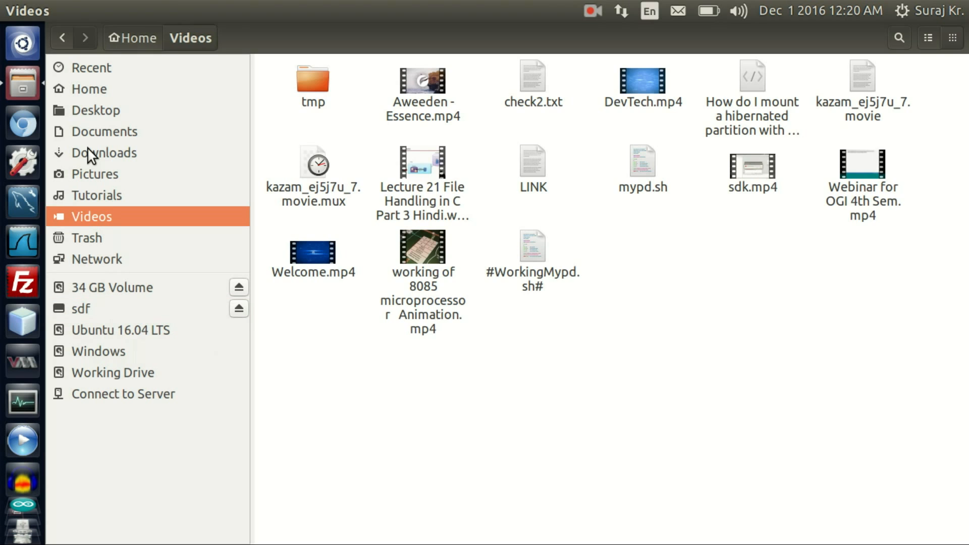
pyautogui.click(81, 308)
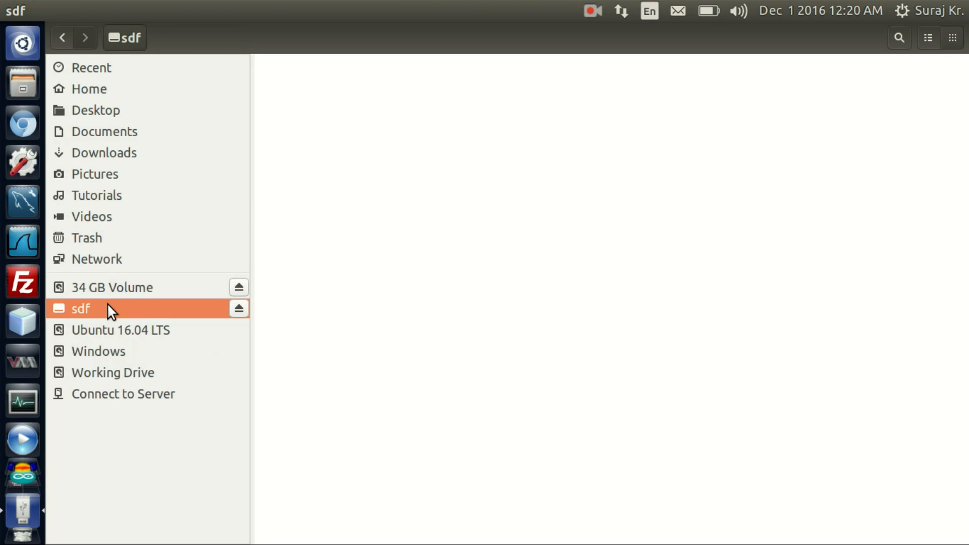